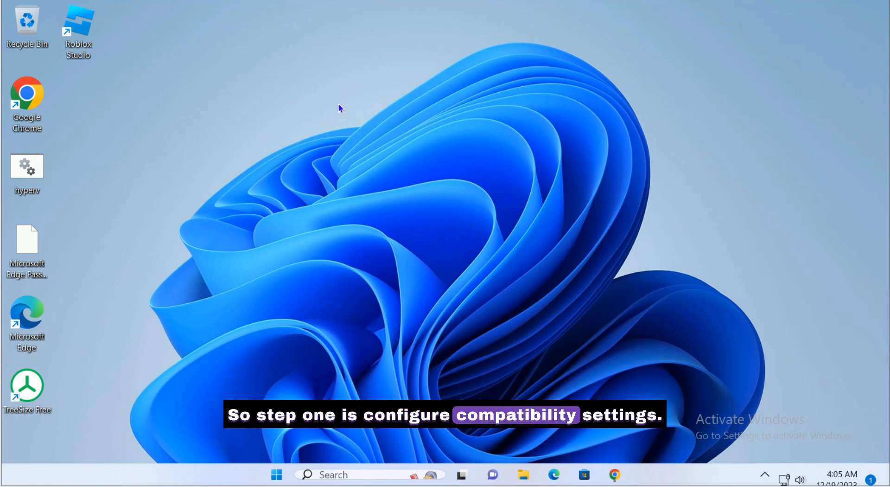
pyautogui.moveTo(360, 140)
pyautogui.write('roblox')
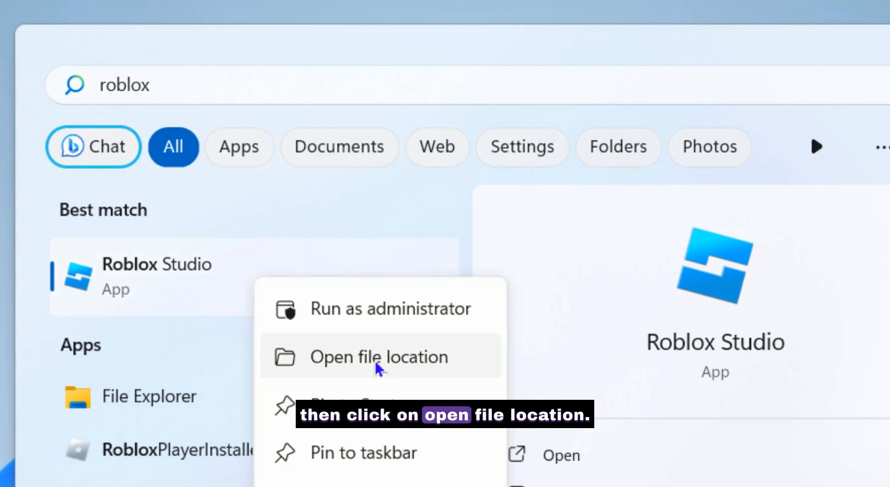
# - Go to the file location of the Roblox Studio Start-menu shortcut
pyautogui.click(378, 356)
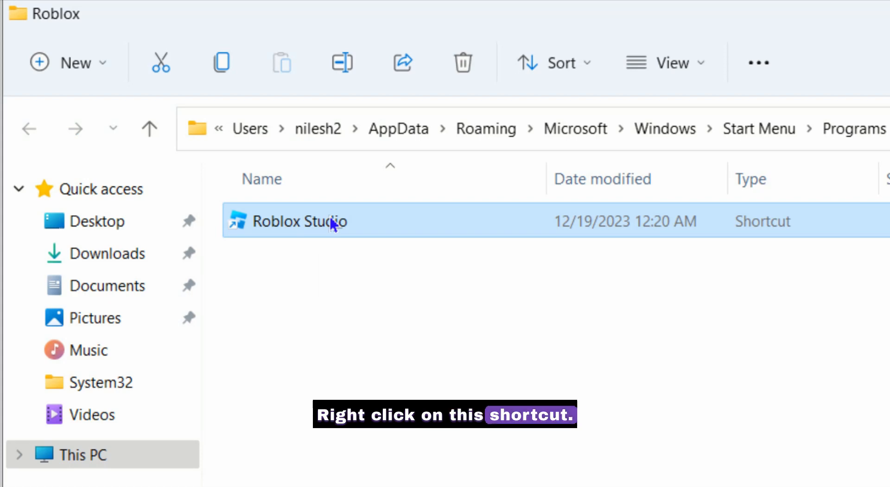
# - In the shortcut's Compatibility settings, enable Disable fullscreen optimizations and Run as administrator, then apply
pyautogui.rightClick(303, 222)
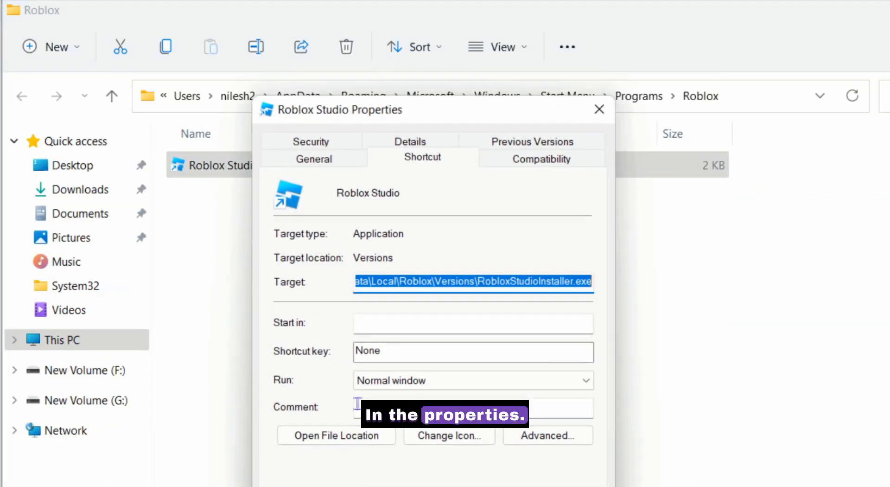
pyautogui.click(540, 157)
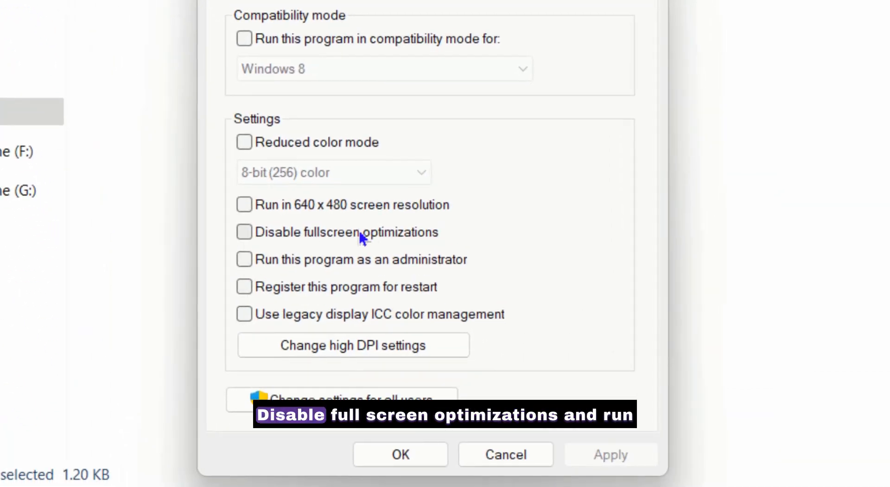
pyautogui.click(244, 232)
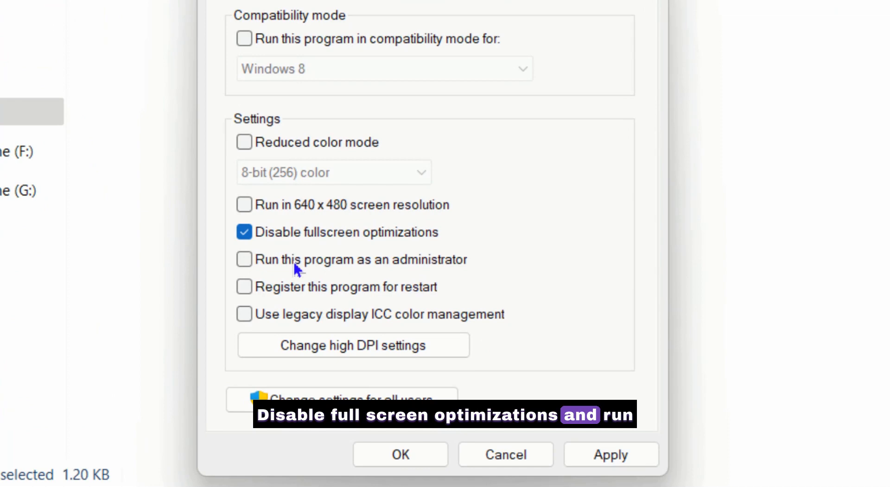
pyautogui.moveTo(399, 264)
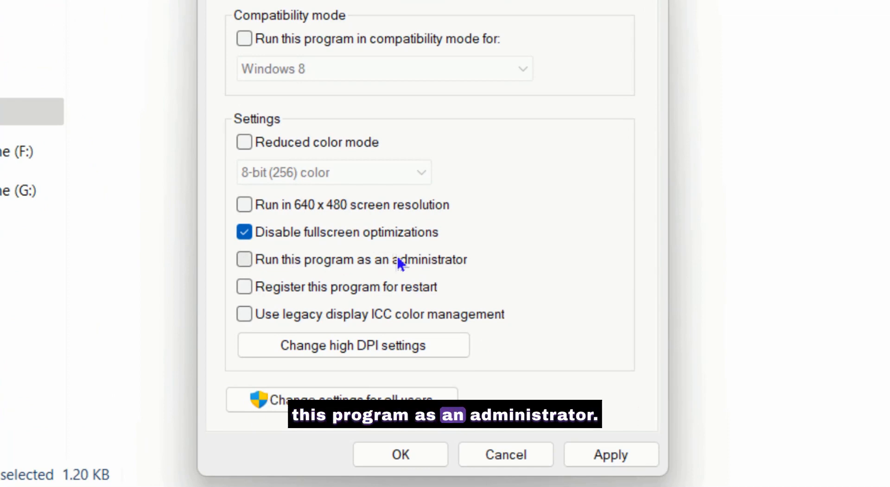
pyautogui.click(244, 258)
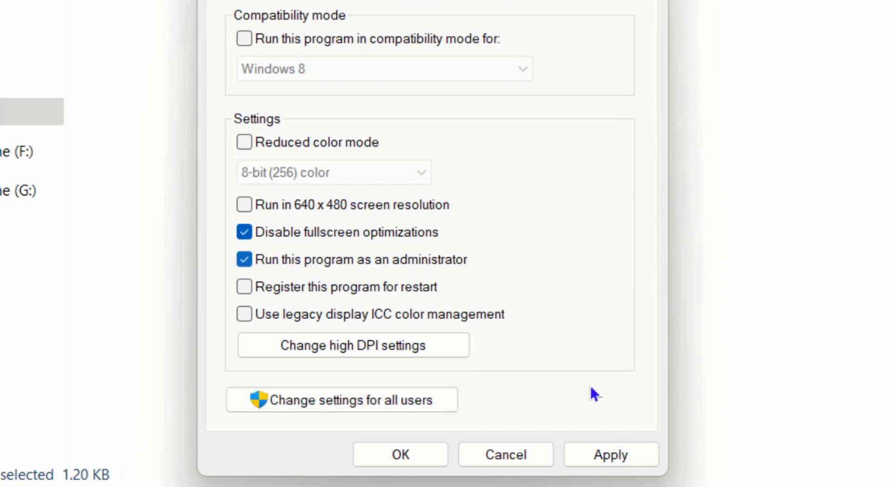
pyautogui.click(610, 454)
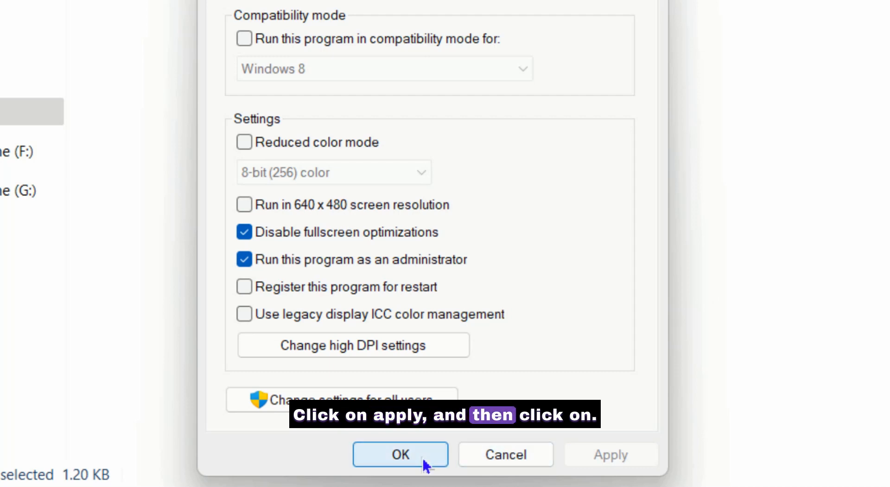
pyautogui.click(401, 454)
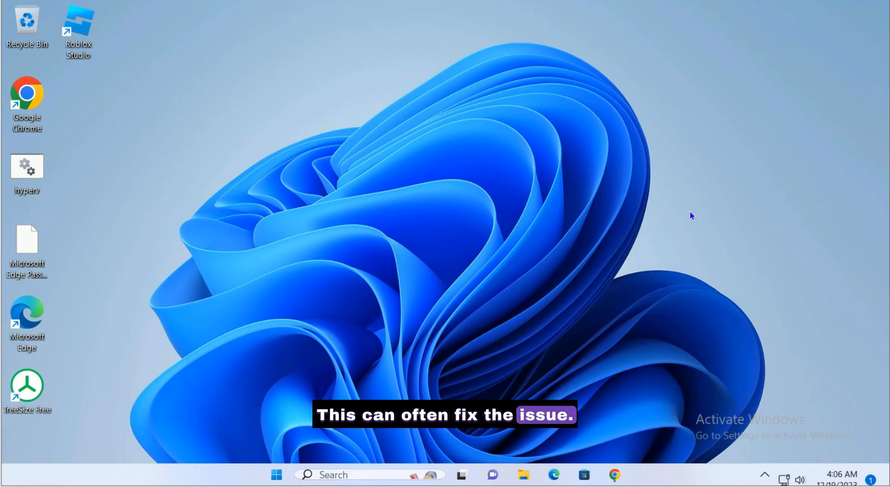
pyautogui.moveTo(618, 217)
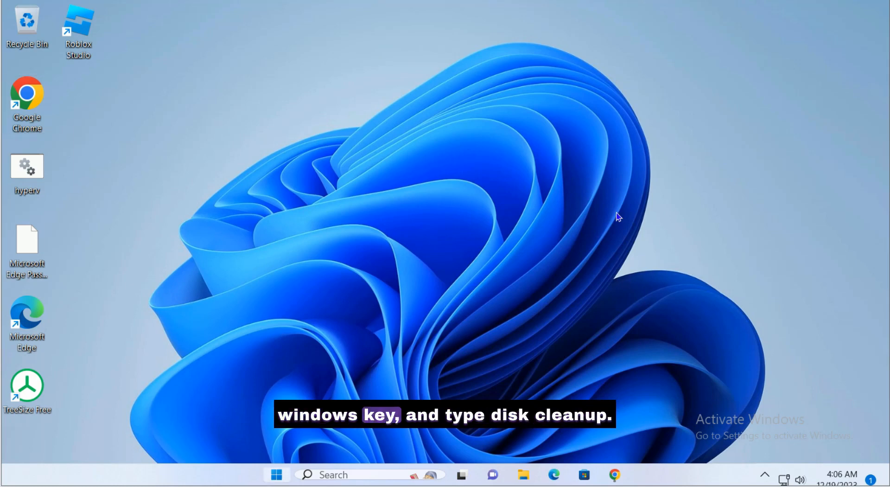
# - Launch Disk Cleanup for drive C: and permanently delete the checked file categories
pyautogui.write('disk Cleanup')
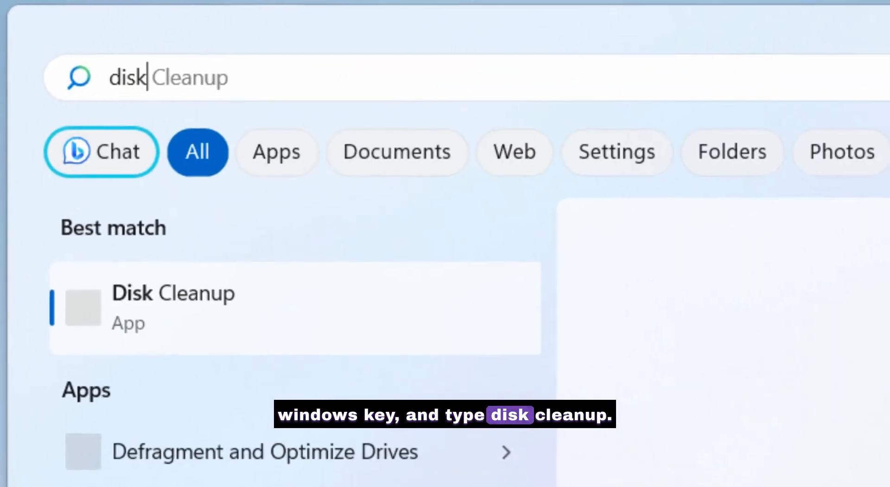
pyautogui.click(174, 305)
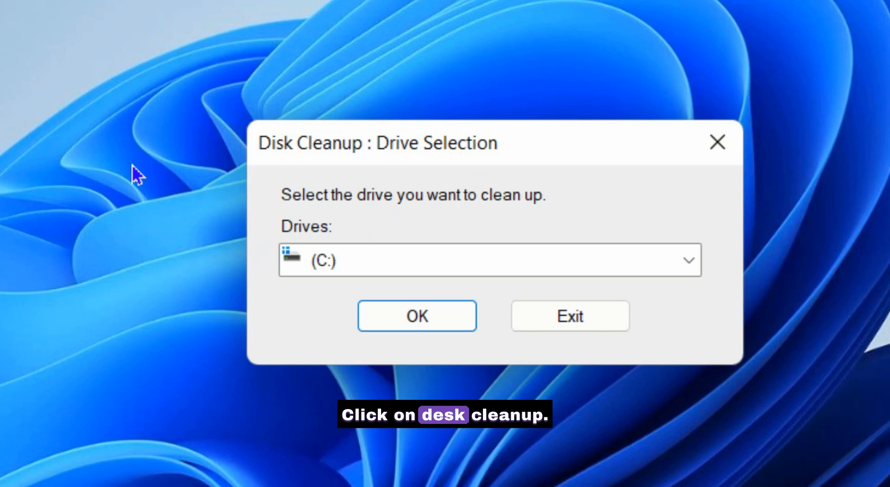
pyautogui.moveTo(431, 262)
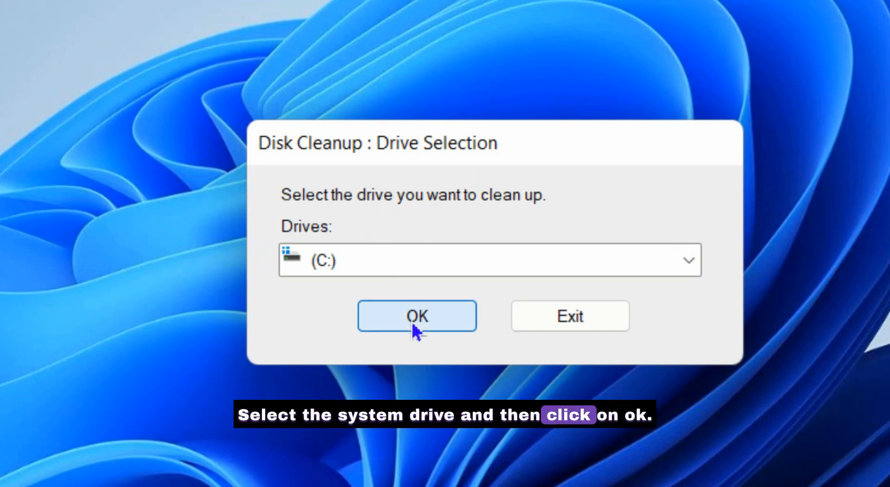
pyautogui.click(416, 315)
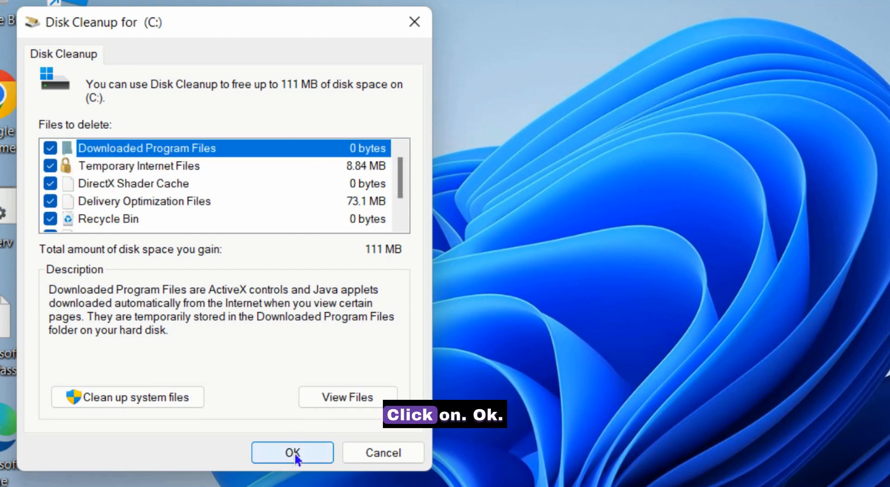
pyautogui.click(292, 452)
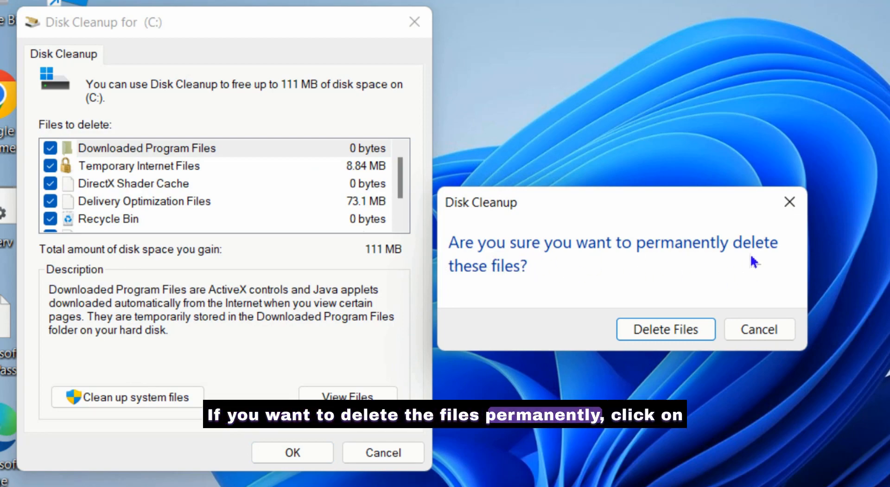
pyautogui.click(664, 329)
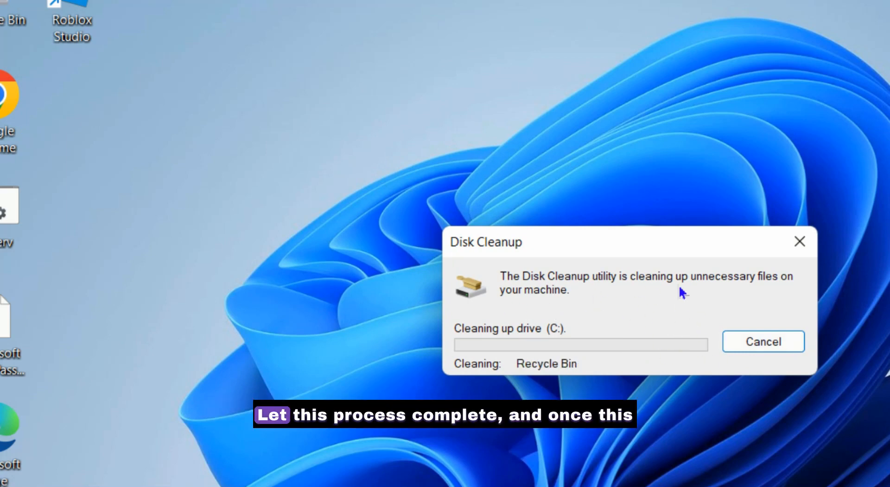
pyautogui.moveTo(629, 294)
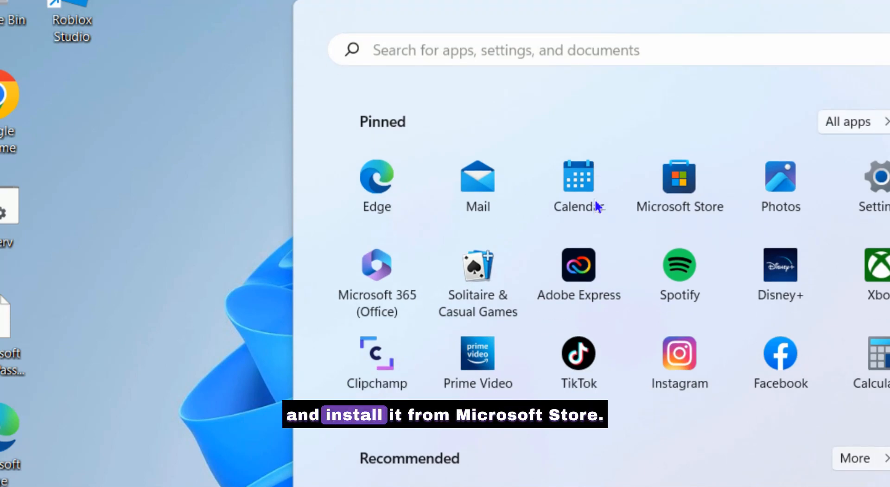
# - Launch Microsoft Store from Start search using 'mico'
pyautogui.write('mail')
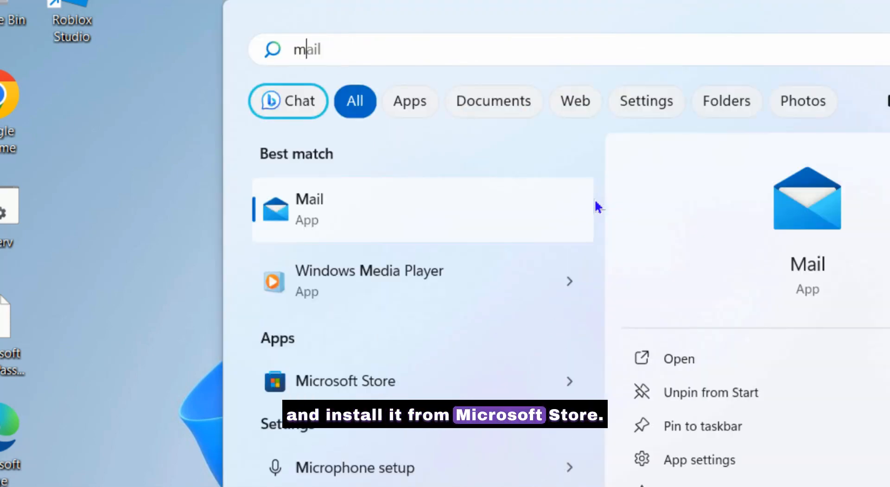
pyautogui.write('mico')
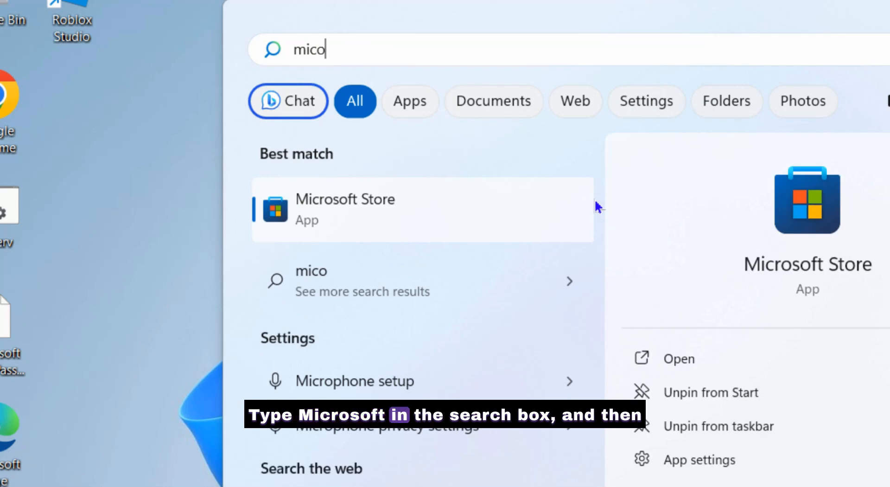
pyautogui.moveTo(378, 213)
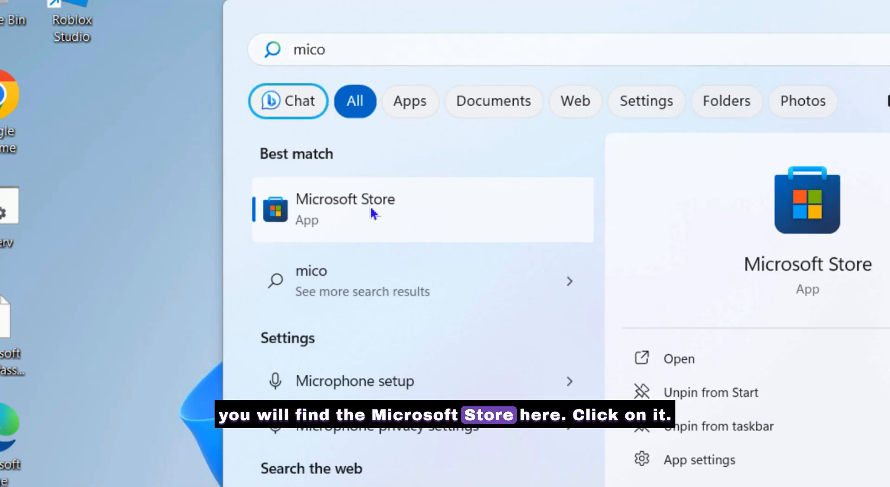
pyautogui.click(345, 208)
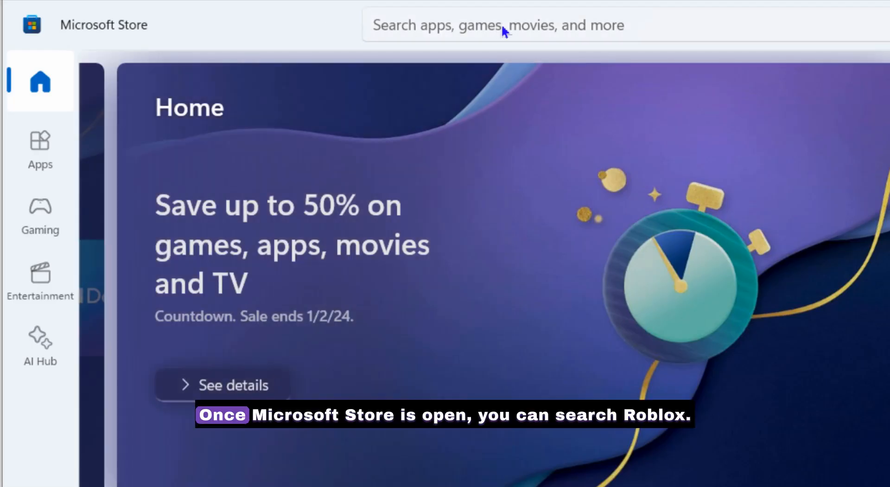
# - Search the Store for roblox and start installing Roblox from its app page
pyautogui.click(500, 25)
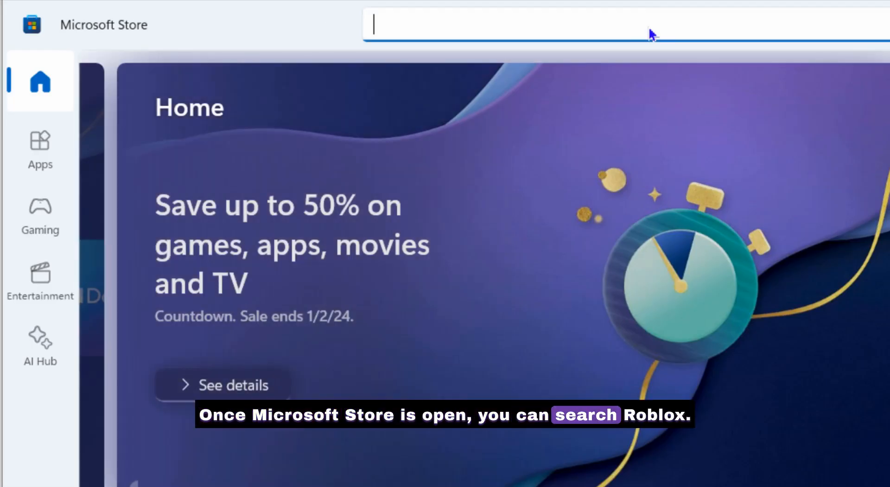
pyautogui.write('roblox')
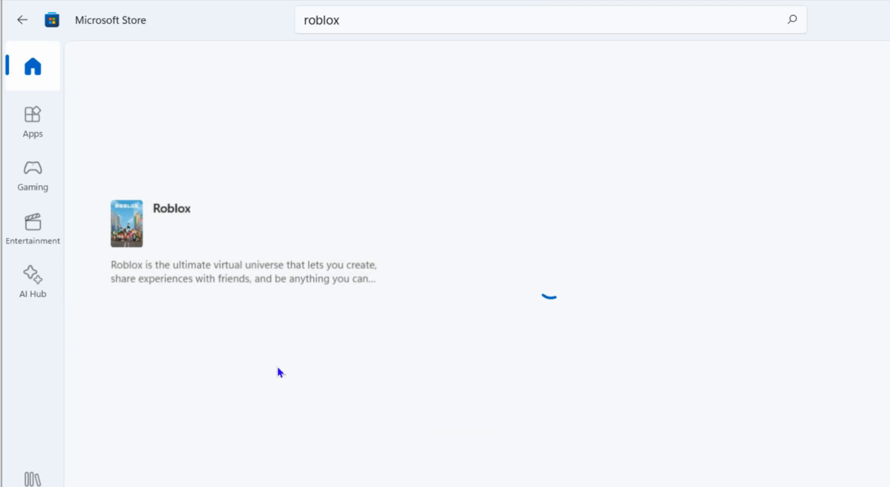
pyautogui.click(171, 222)
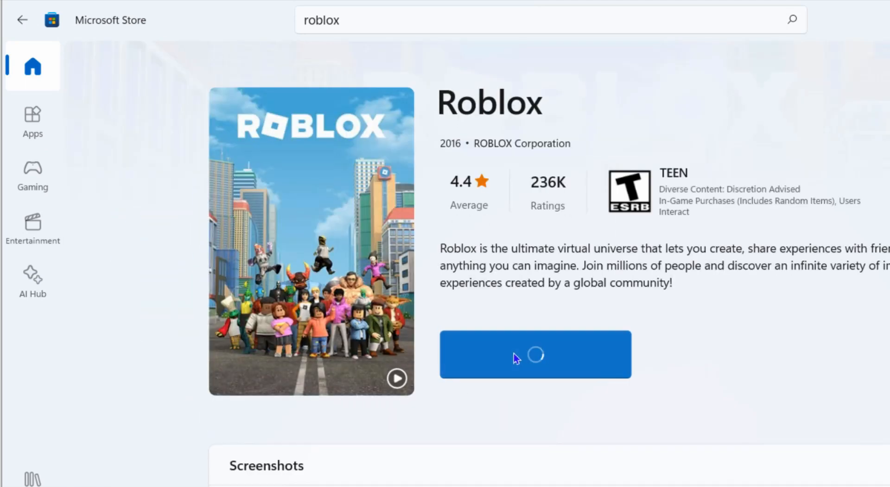
pyautogui.click(534, 354)
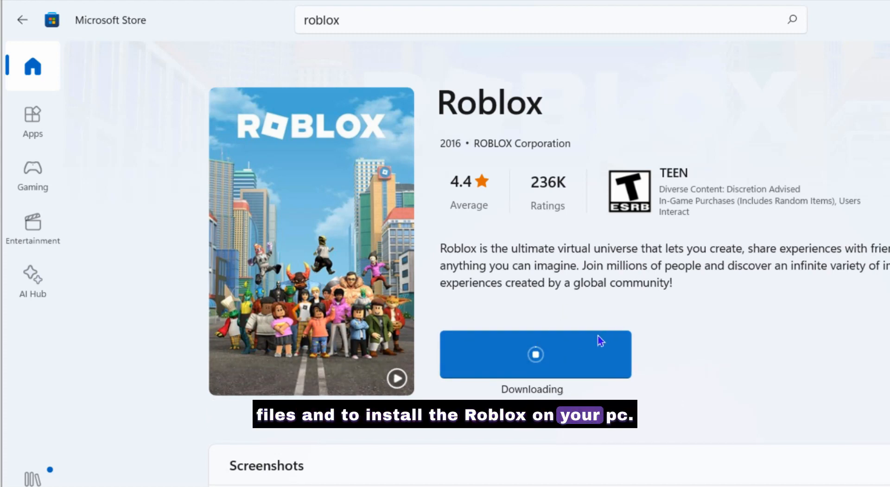
pyautogui.moveTo(580, 342)
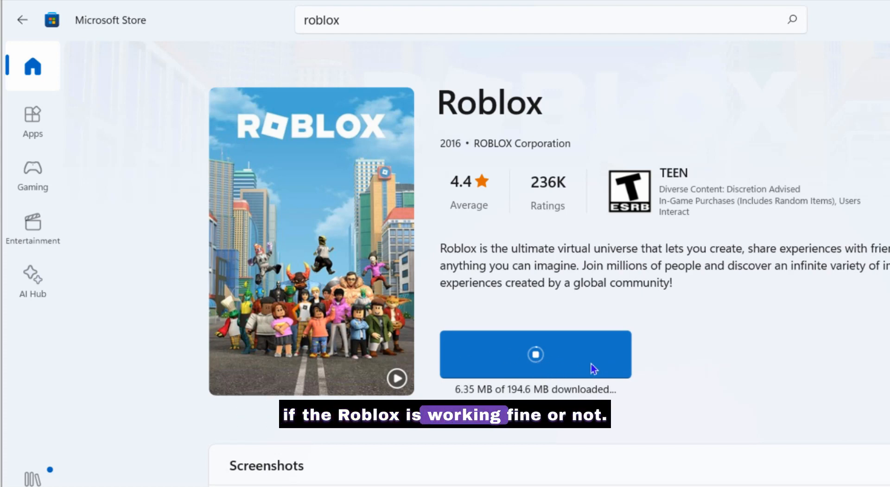
# - Use the Run dialog to jump to the AppData Local folder
pyautogui.scroll(-3)
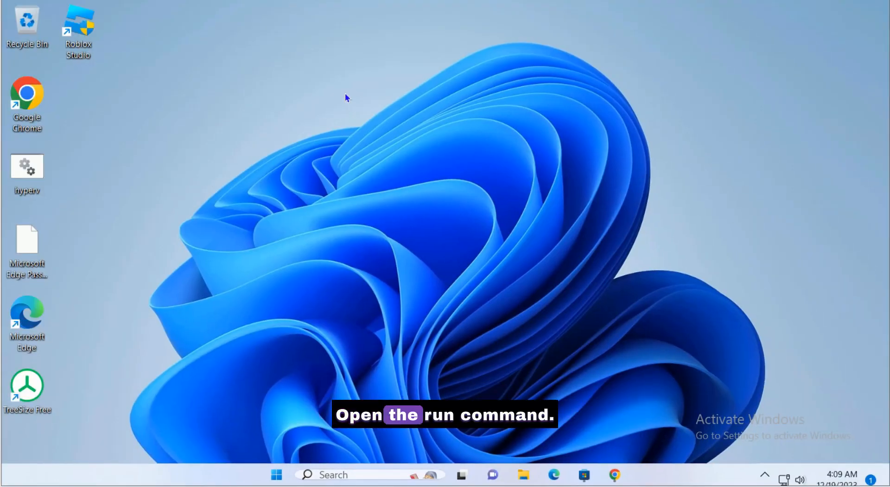
pyautogui.press('Win+r')
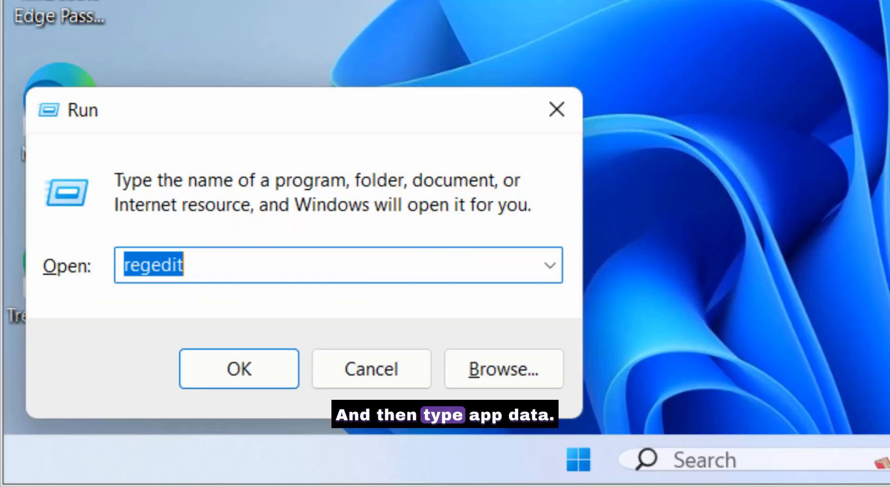
pyautogui.press('enter')
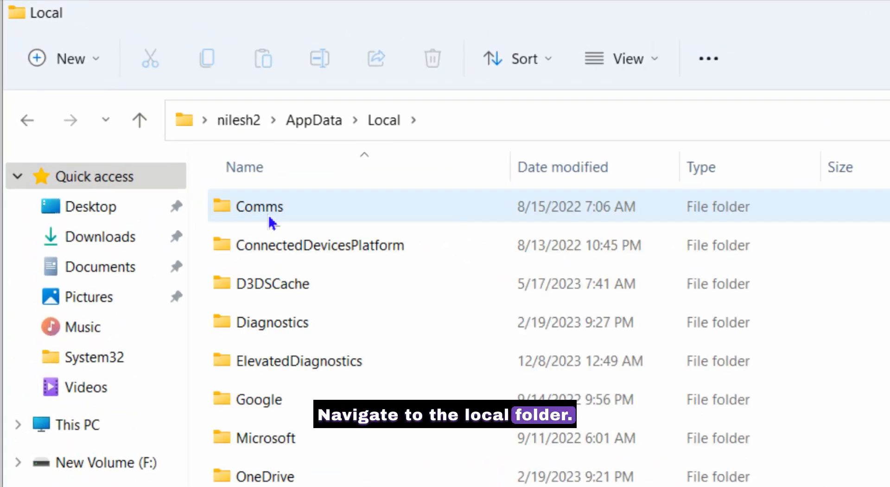
# - Permanently delete the Roblox folder from AppData\Local with Shift+Delete, confirming Yes
pyautogui.click(272, 320)
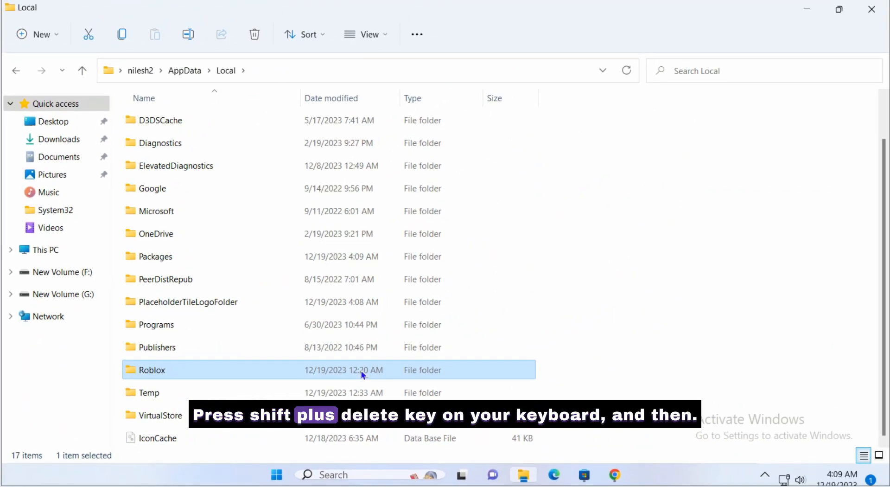
pyautogui.press('shift+delete')
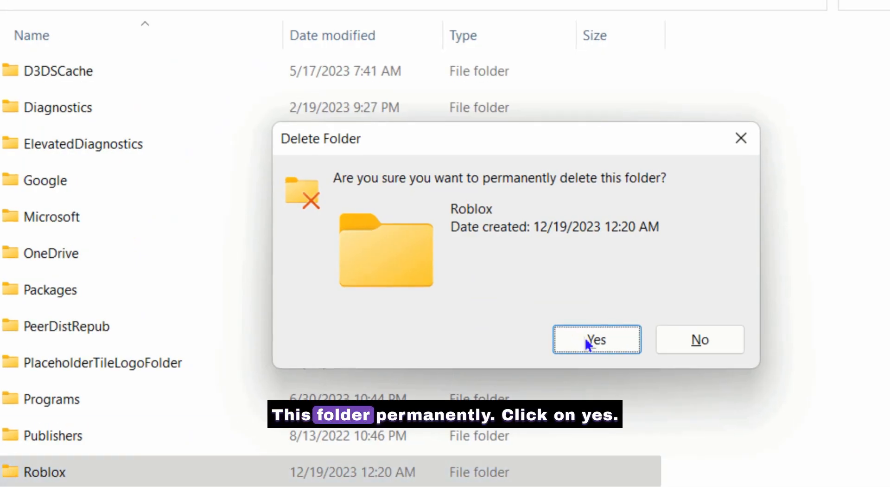
pyautogui.click(596, 339)
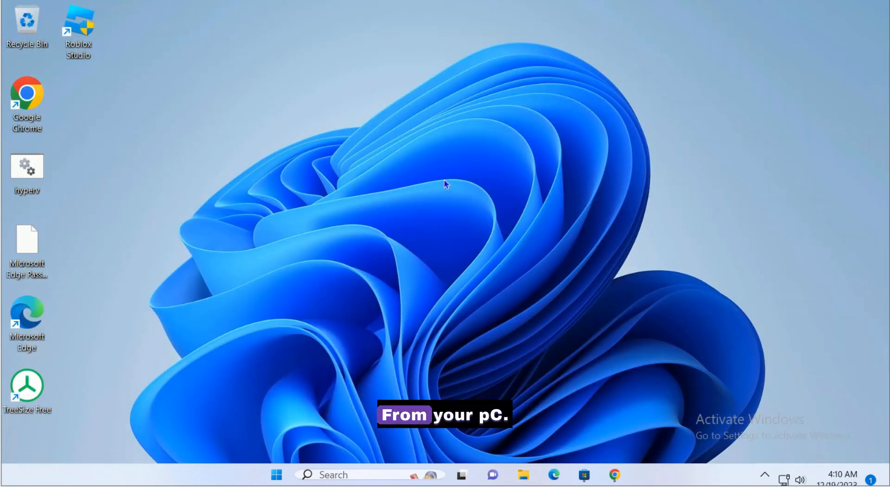
pyautogui.moveTo(507, 187)
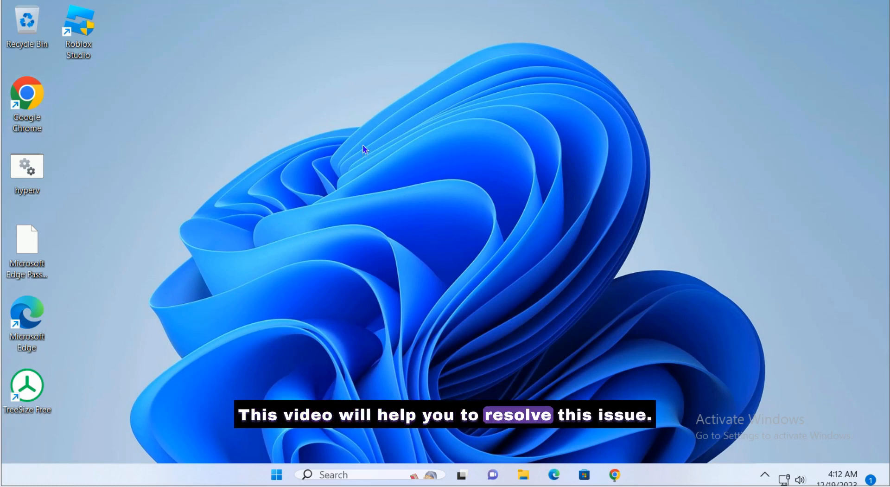
pyautogui.moveTo(389, 129)
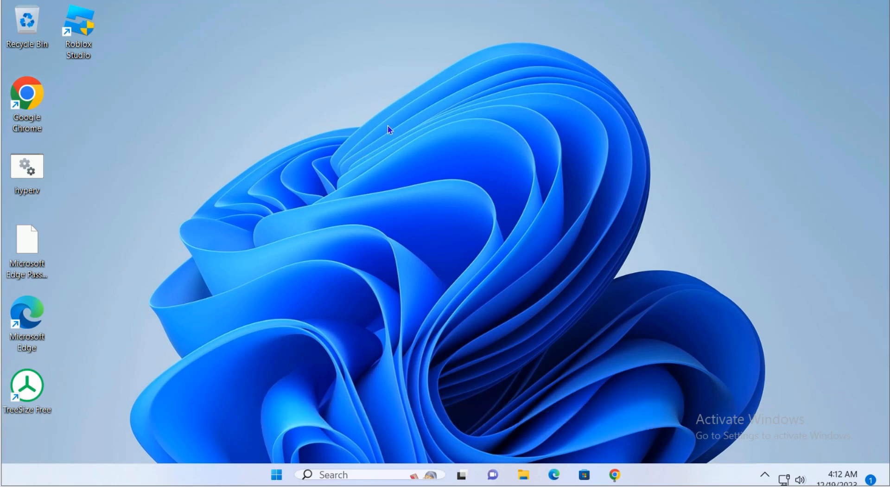